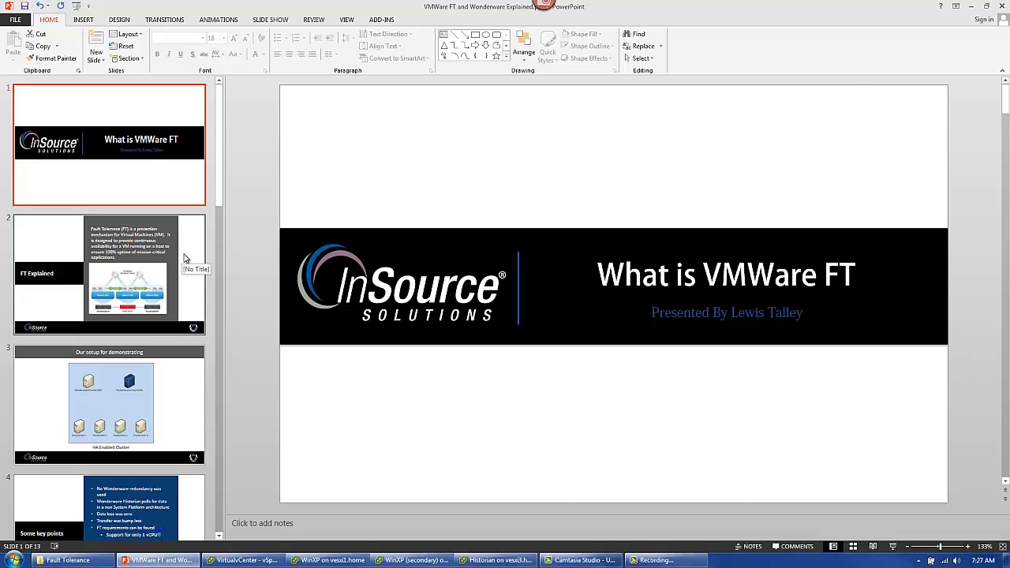
Show the FT Explained slide describing VMware Fault Tolerance.
left_click(109, 271)
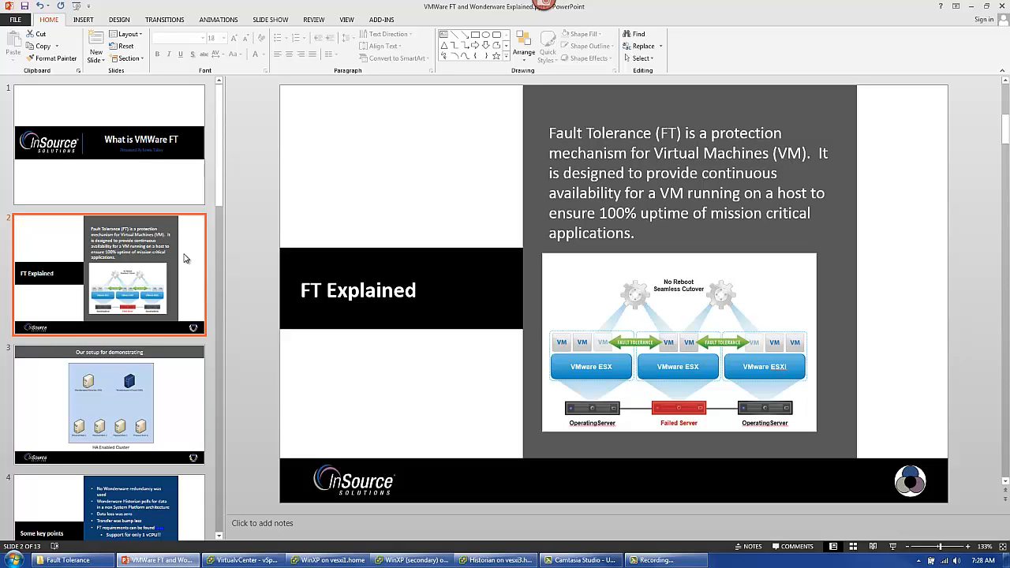
Show the 'Our setup for demonstrating' slide with the HA Enabled Cluster diagram.
left_click(109, 404)
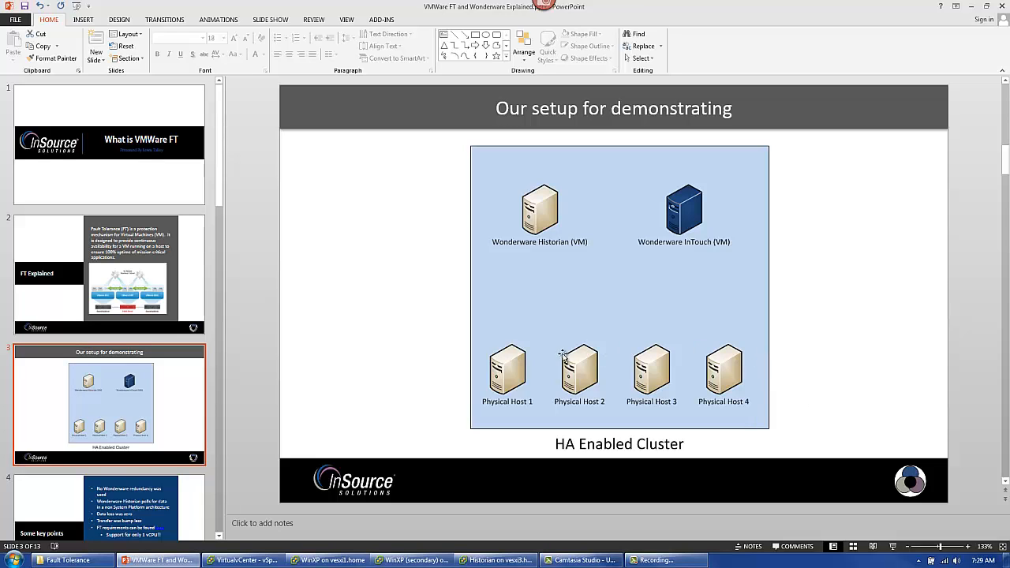
mouse_move(612, 229)
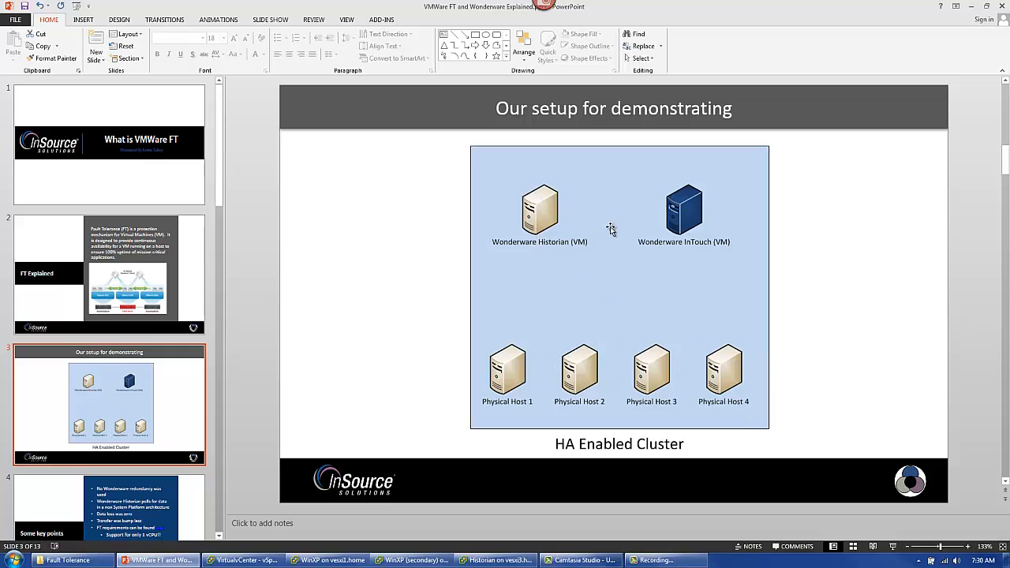
mouse_move(603, 231)
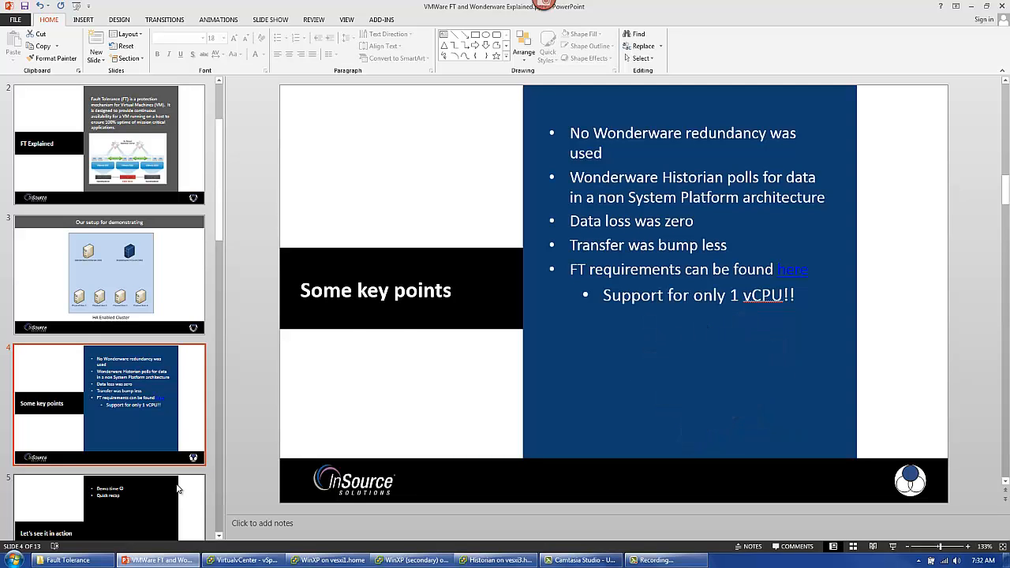
View the WinXP VM's Fault Tolerance Protected summary and its InTouch console.
left_click(244, 561)
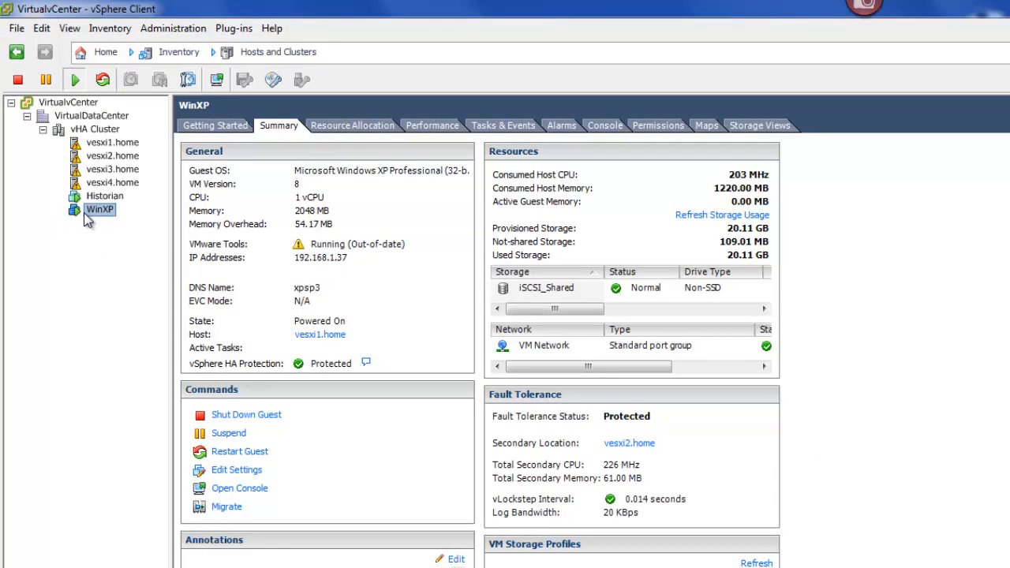
mouse_move(101, 224)
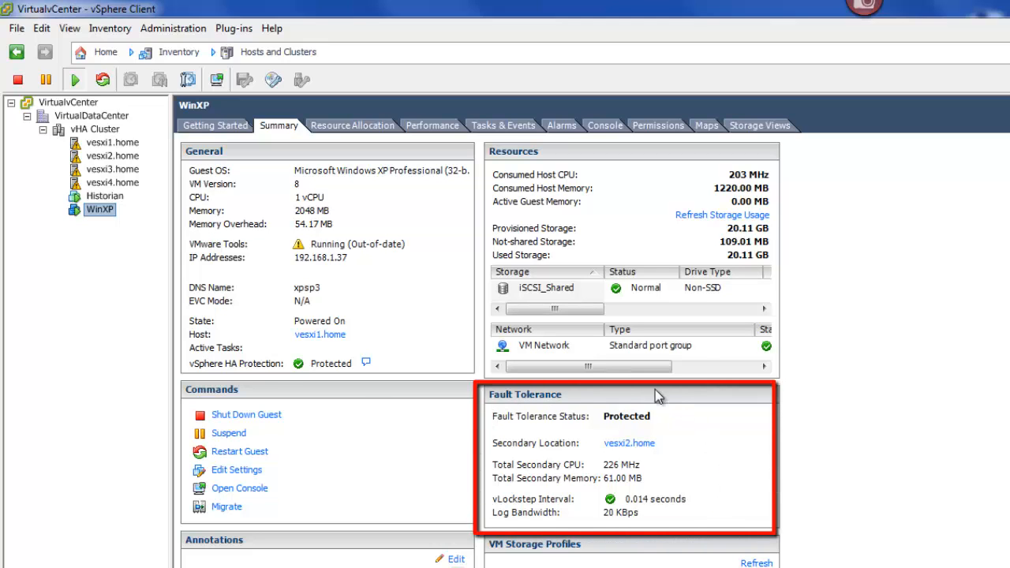
left_click(240, 488)
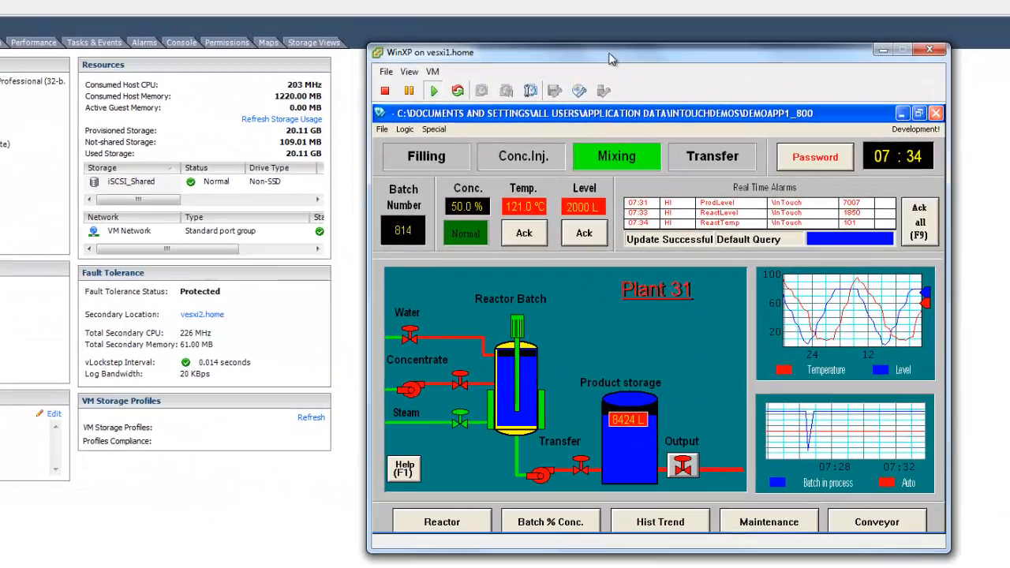
mouse_move(199, 327)
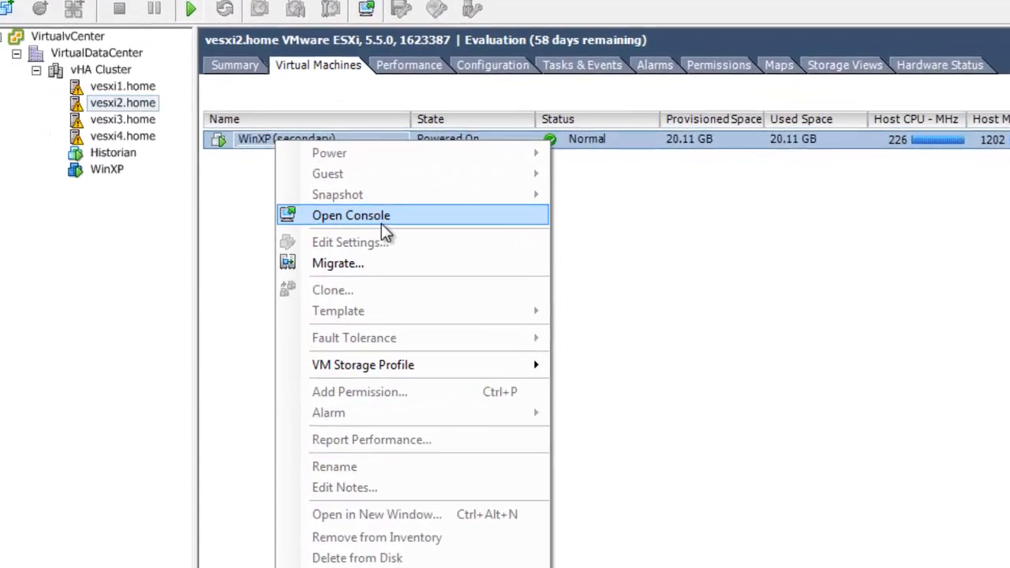
Place the secondary WinXP read-only console beside the primary's with the Historian trend window.
left_click(350, 214)
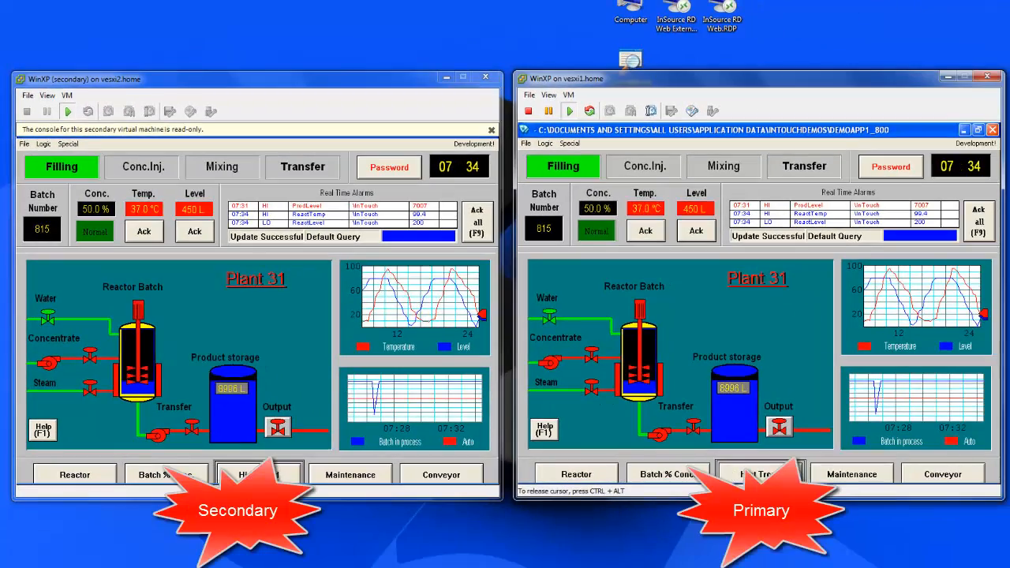
left_click(351, 474)
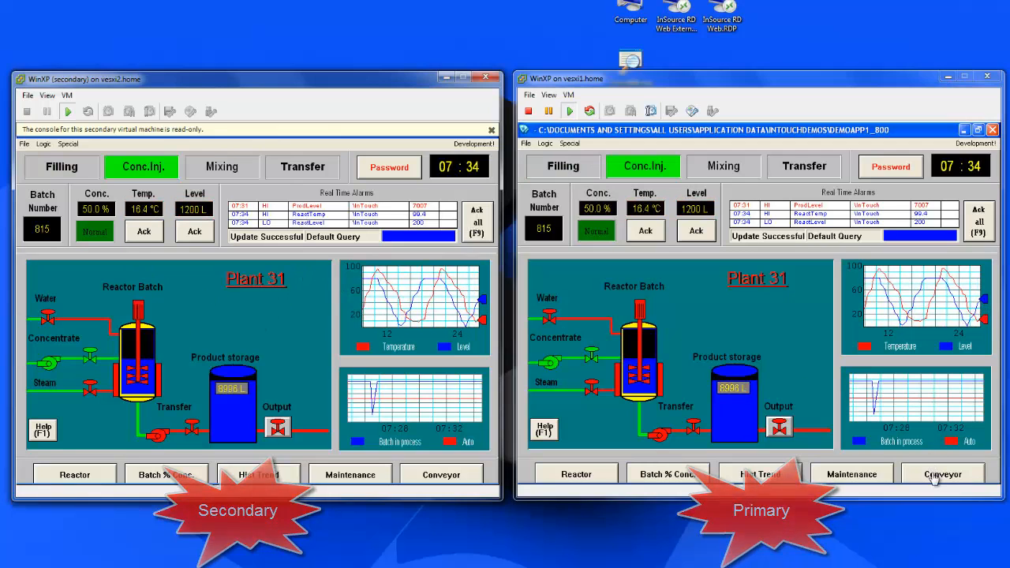
left_click(943, 474)
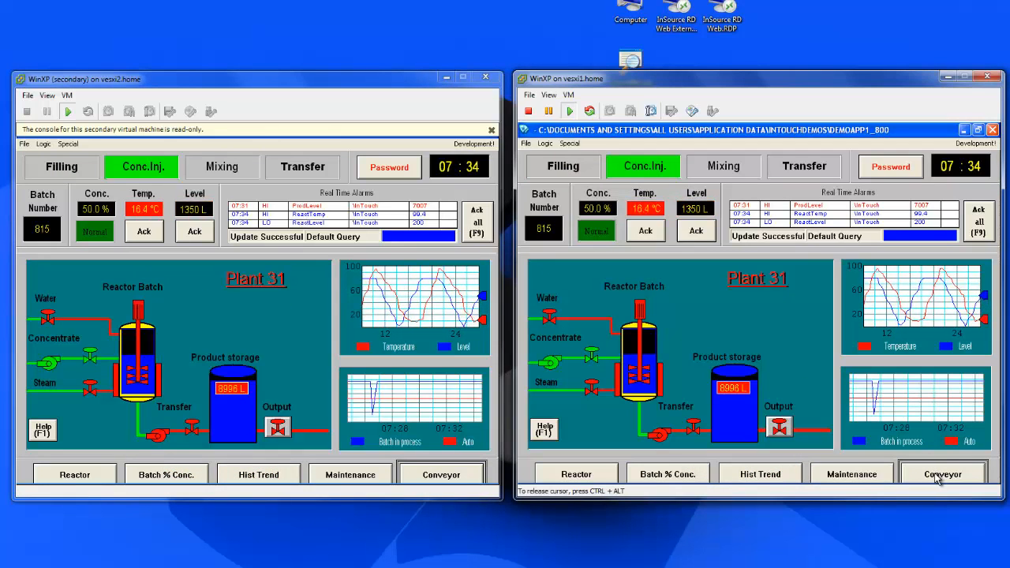
left_click(942, 473)
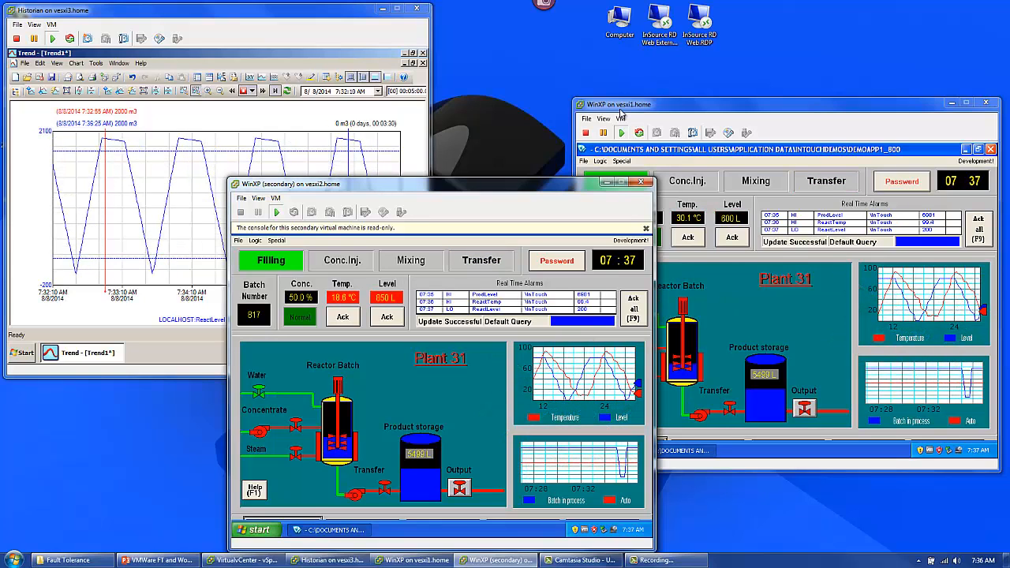
Watch the InTouch consoles through the failover, then resume the 'Let's see it in action' slide.
left_click(341, 259)
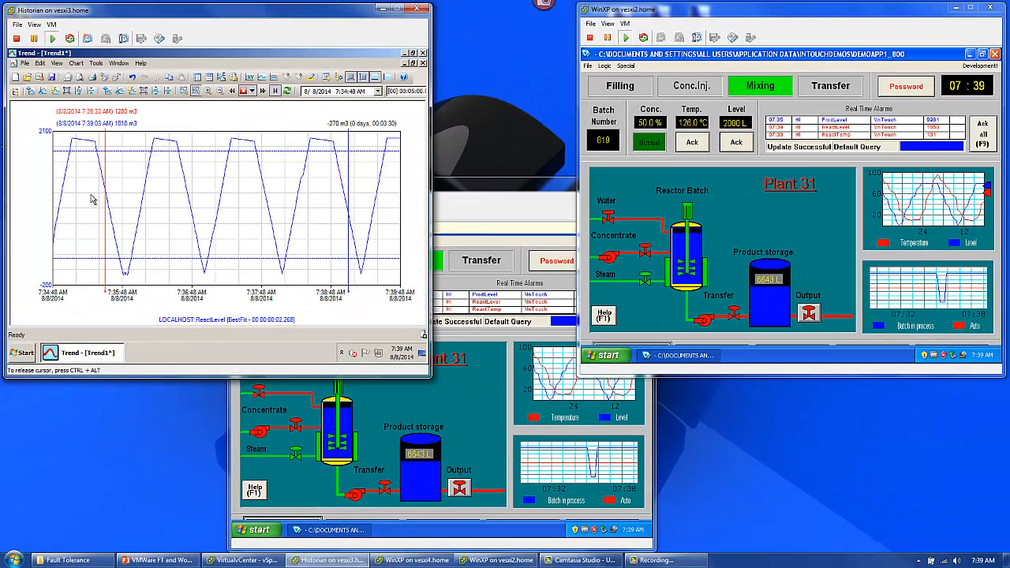
mouse_move(344, 196)
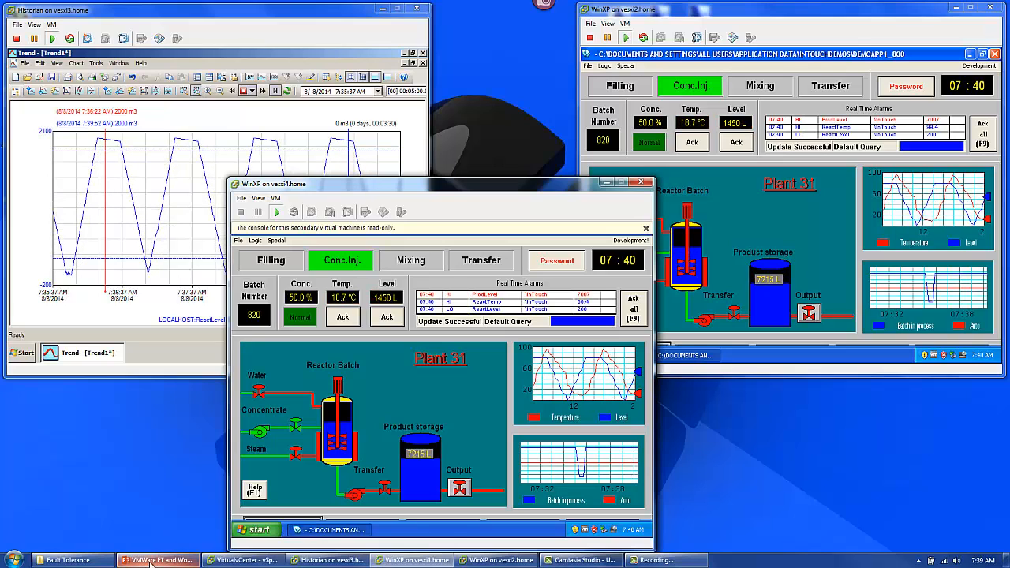
left_click(158, 561)
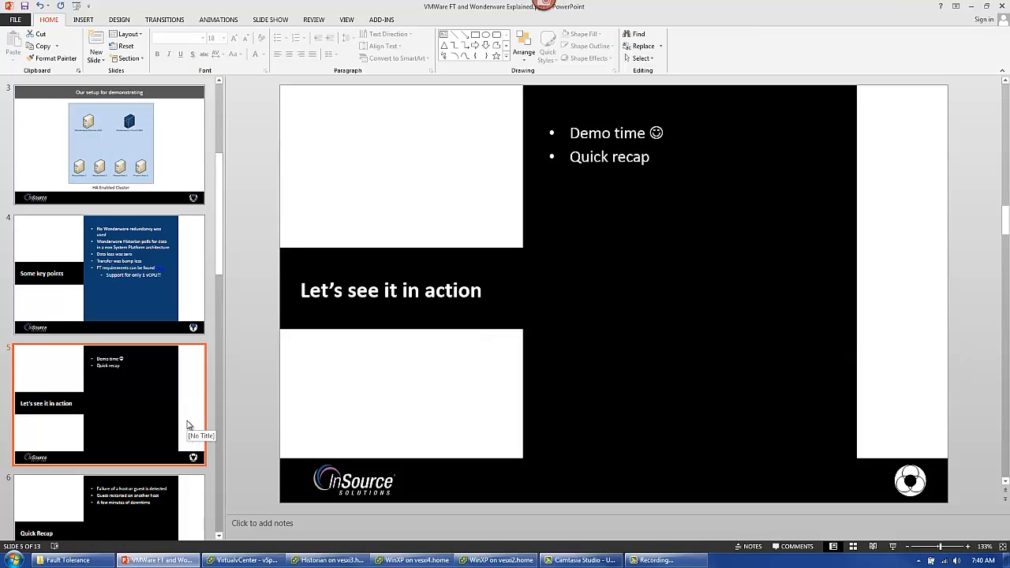